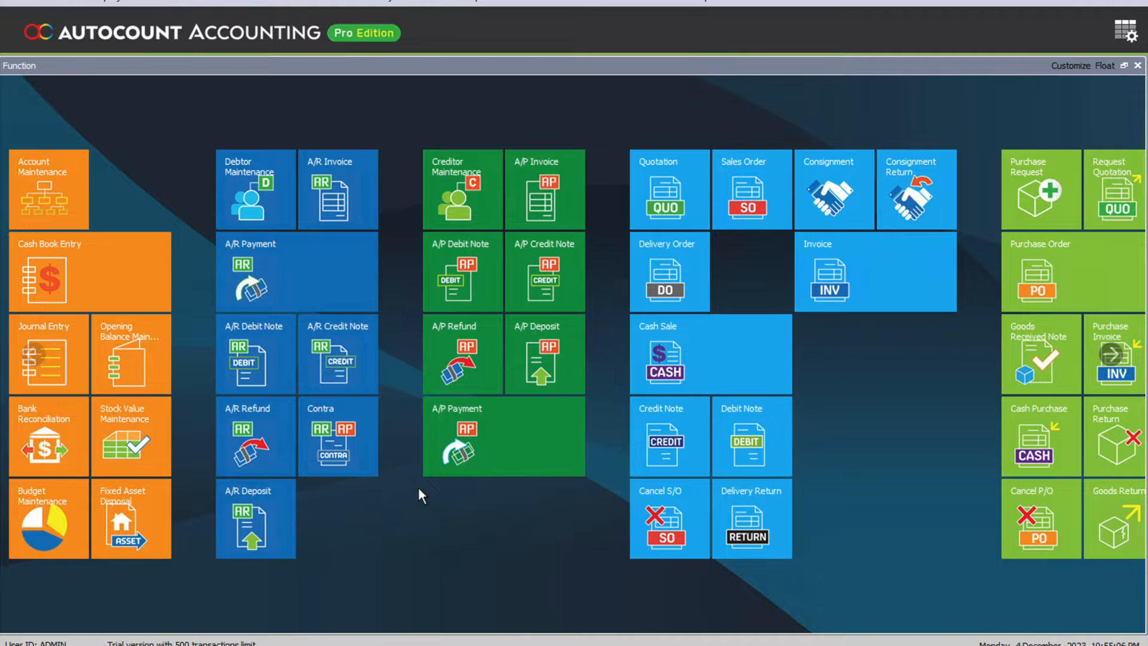
mouse_move(853, 300)
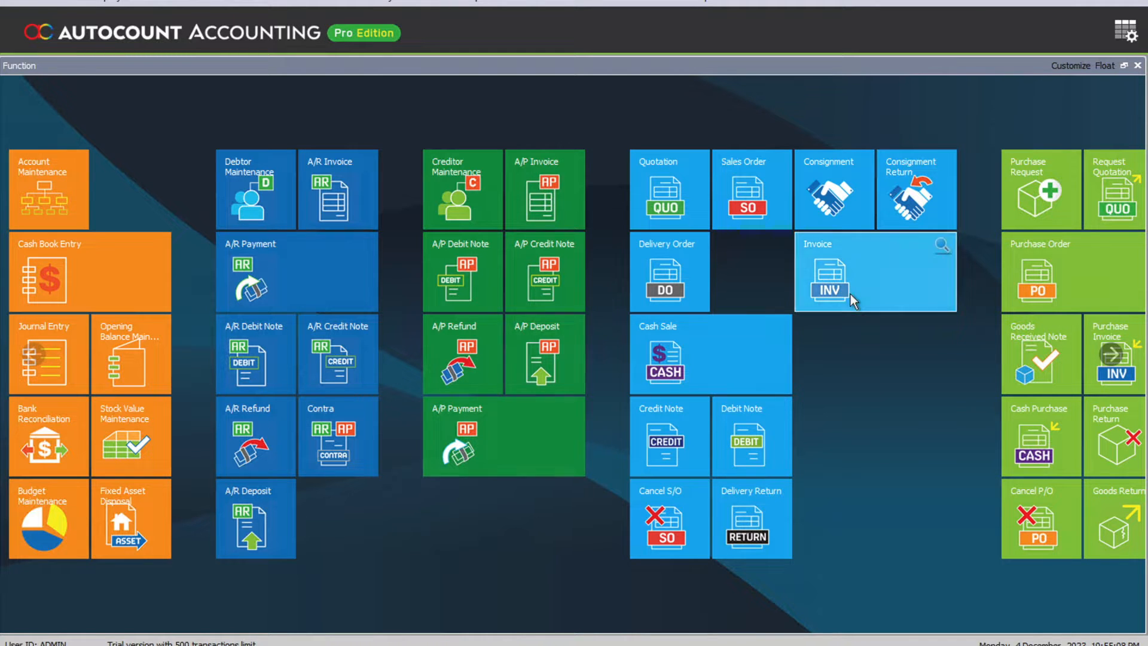
Step: Open a blank New Quotation form from the Quotation tile on the Function dashboard
click(668, 189)
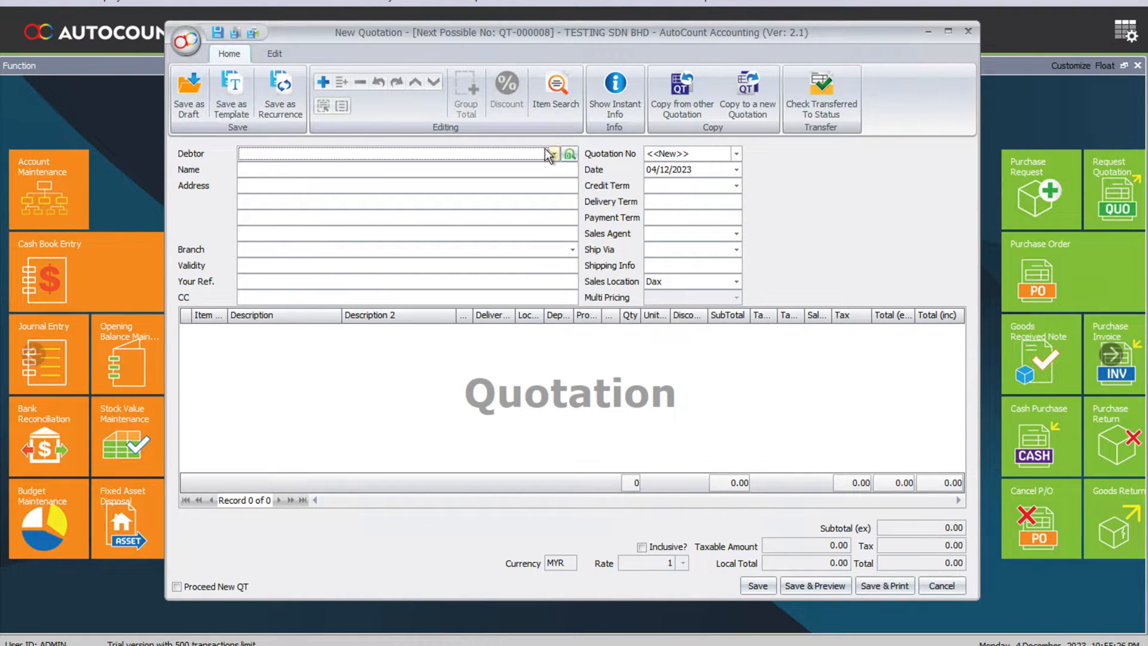
Step: Set debtor TESTING SDN BHD (300-A001) and add AUTOCOUNT BASIC and Testing item lines
click(551, 153)
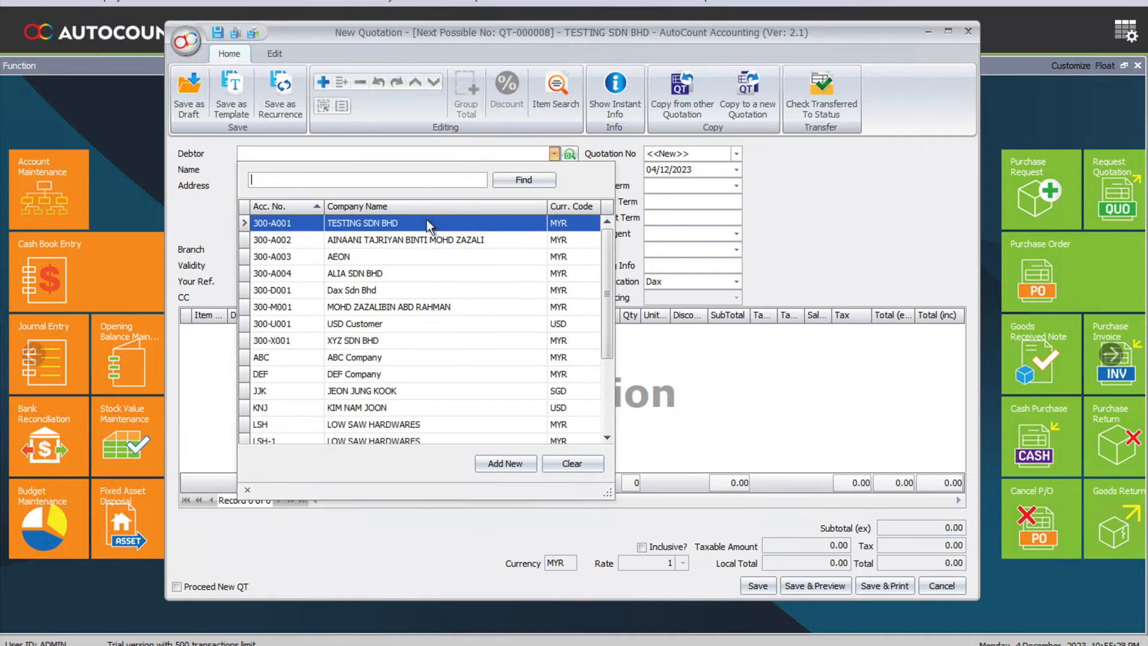
double_click(361, 222)
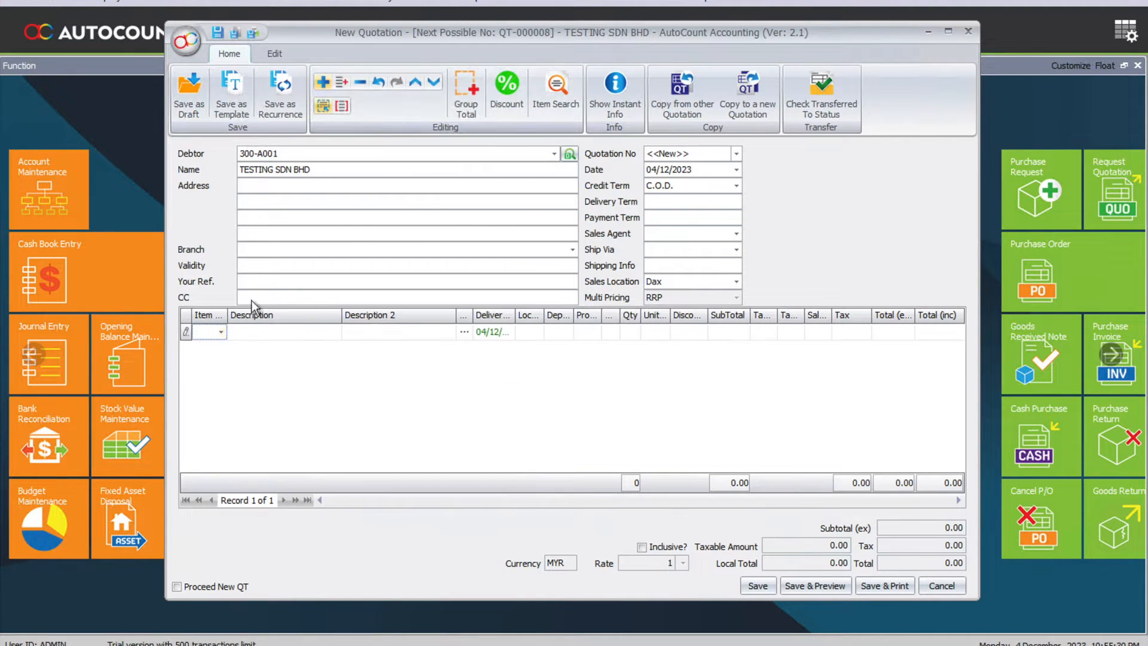
click(221, 331)
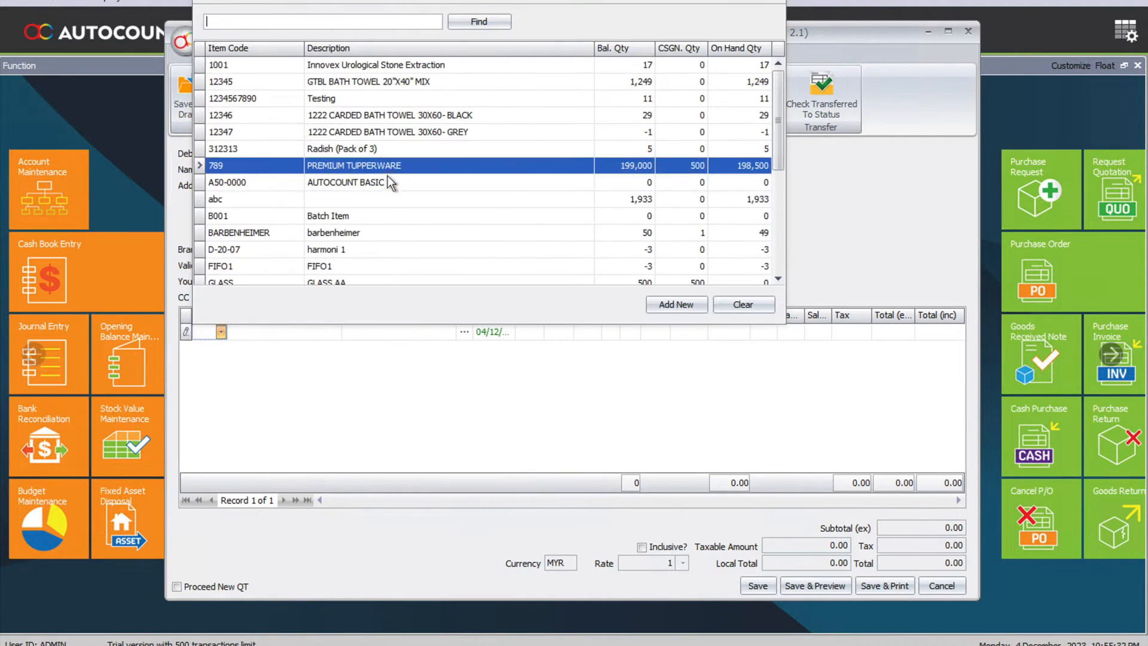
double_click(345, 182)
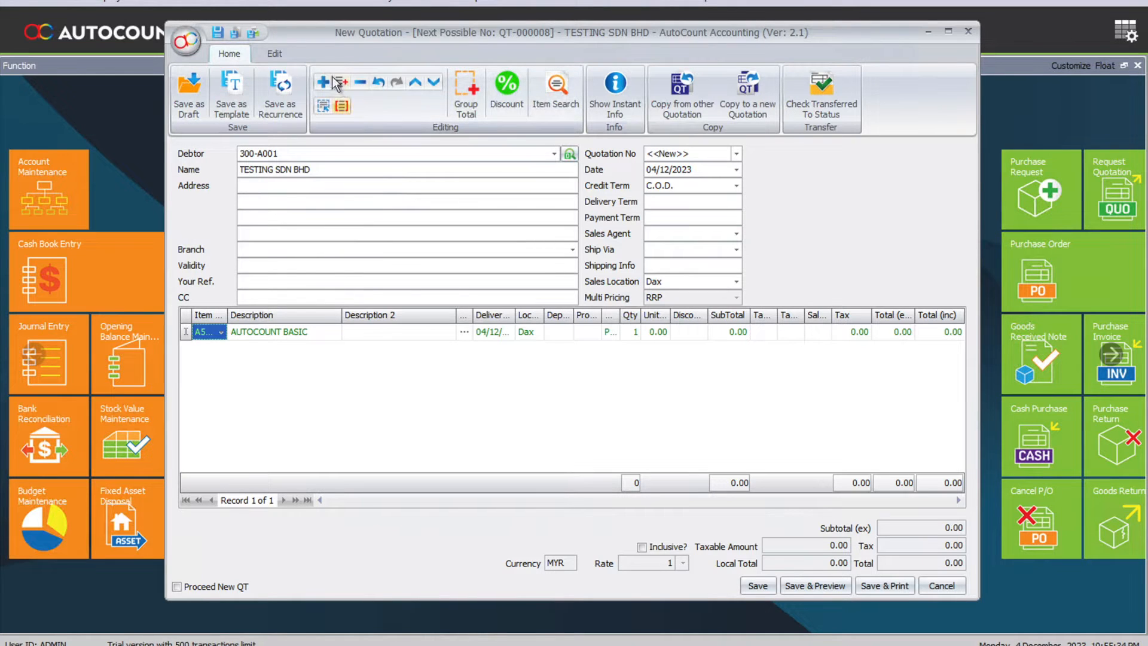
click(324, 81)
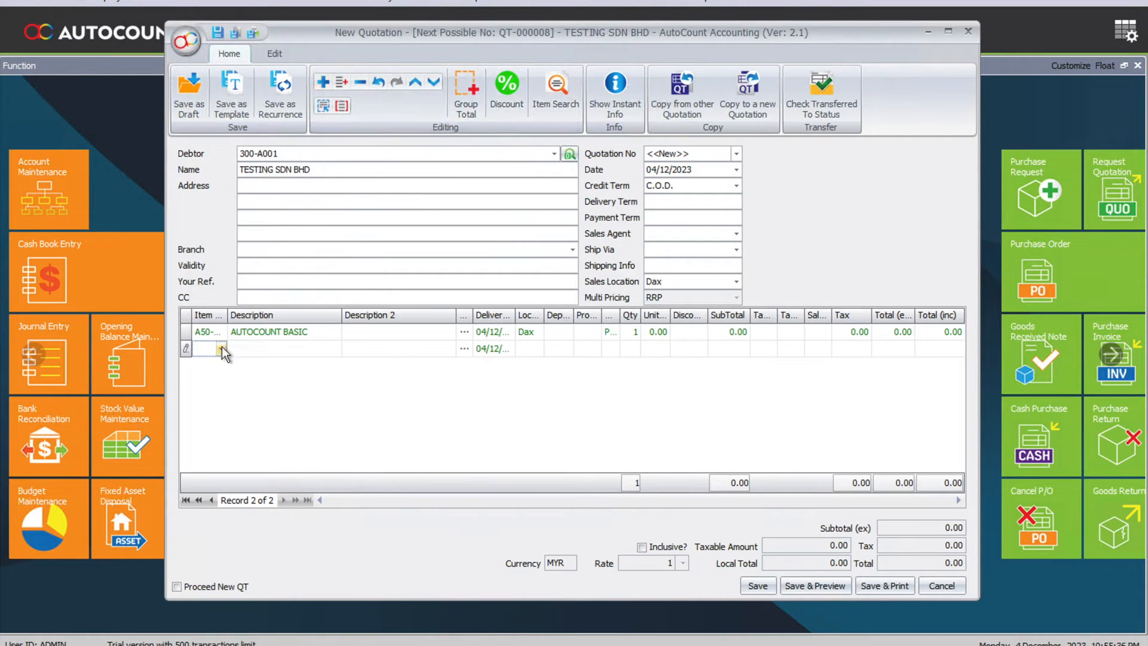
click(221, 348)
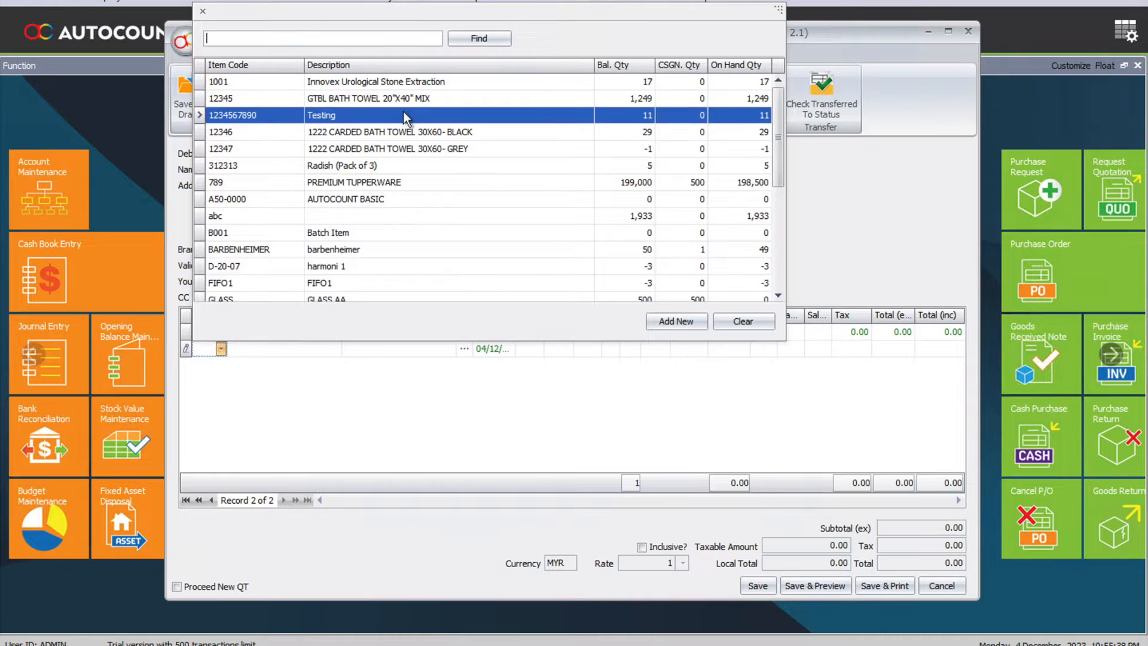
double_click(402, 115)
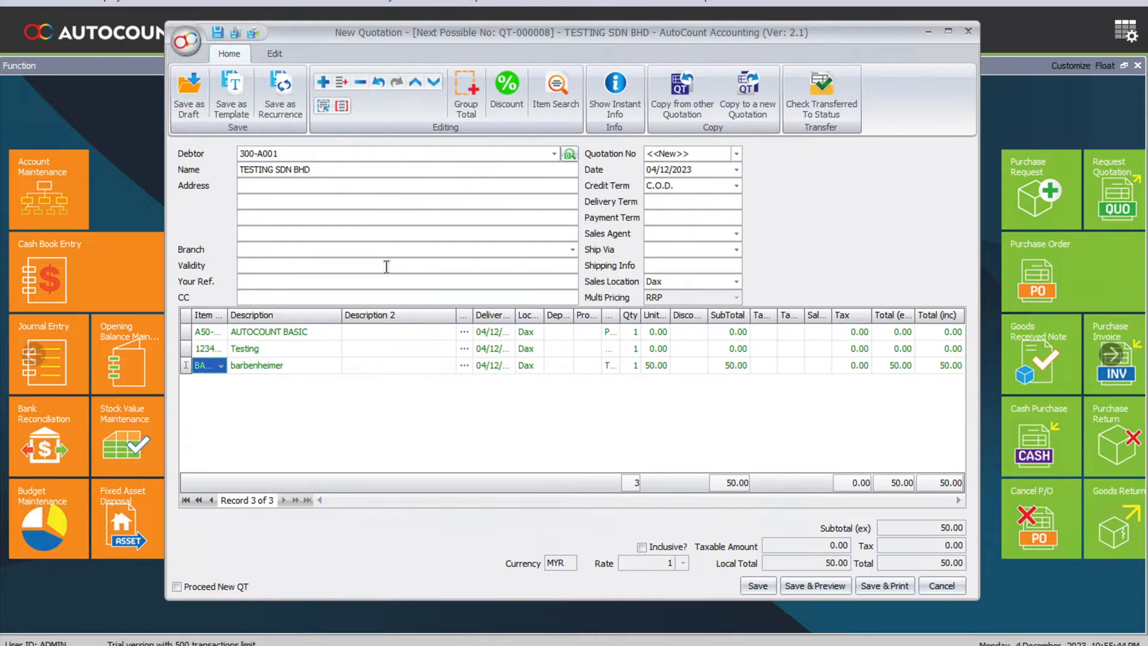
Step: Enter unit prices 5,000.00 for AUTOCOUNT BASIC and 1,200.00 for Testing
click(656, 331)
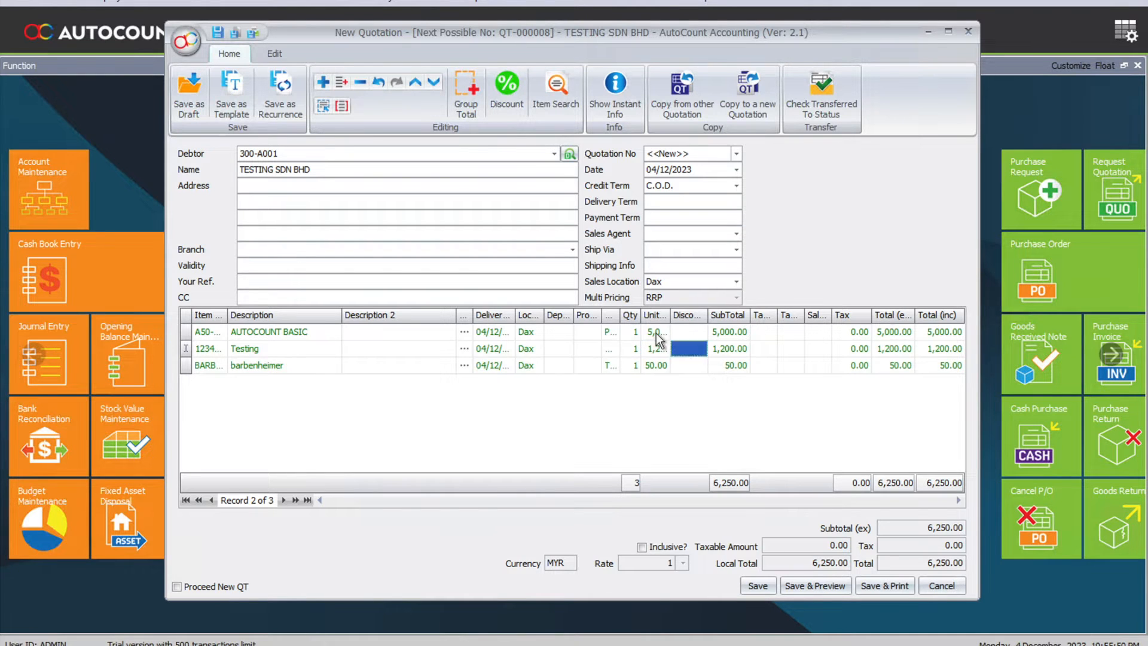
click(686, 348)
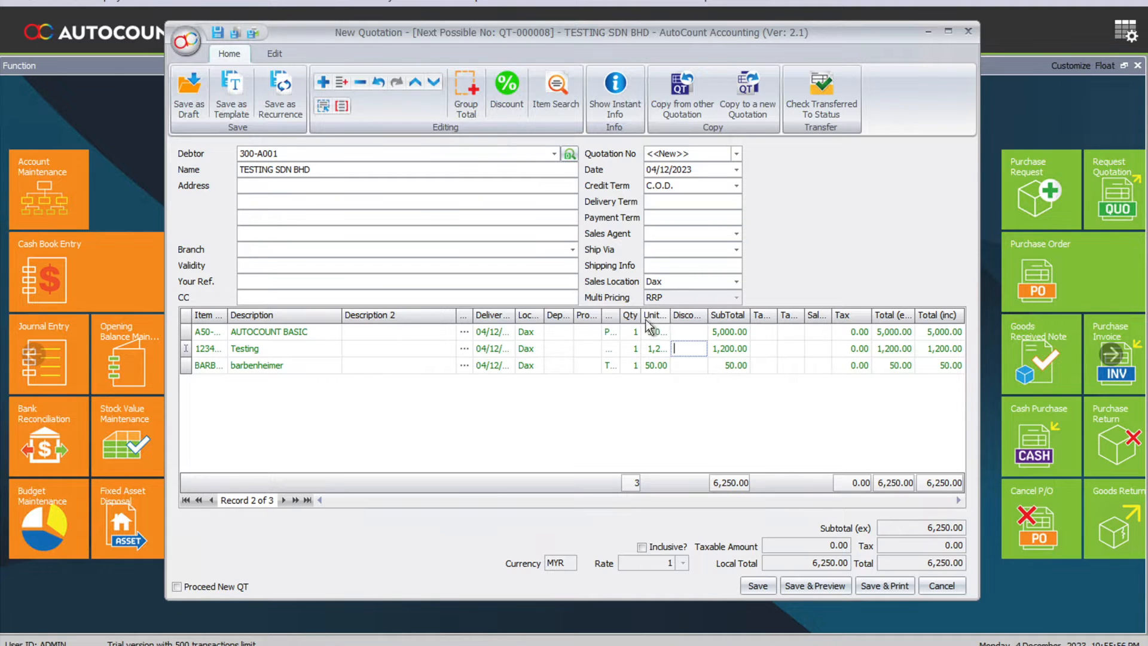
mouse_move(471, 258)
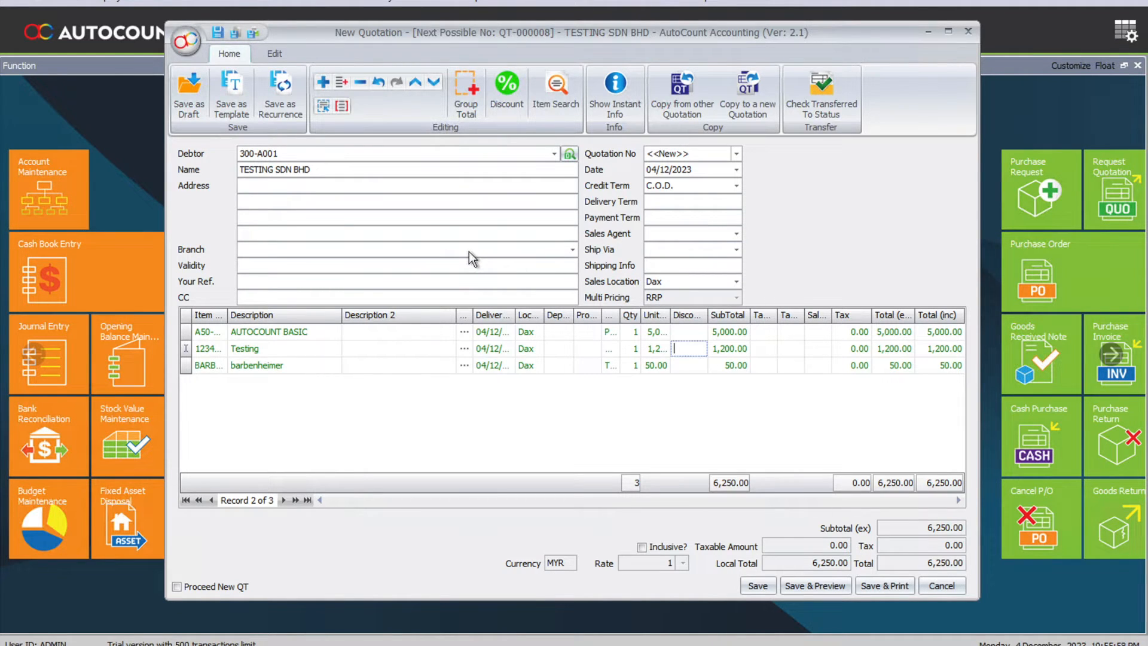
mouse_move(545, 413)
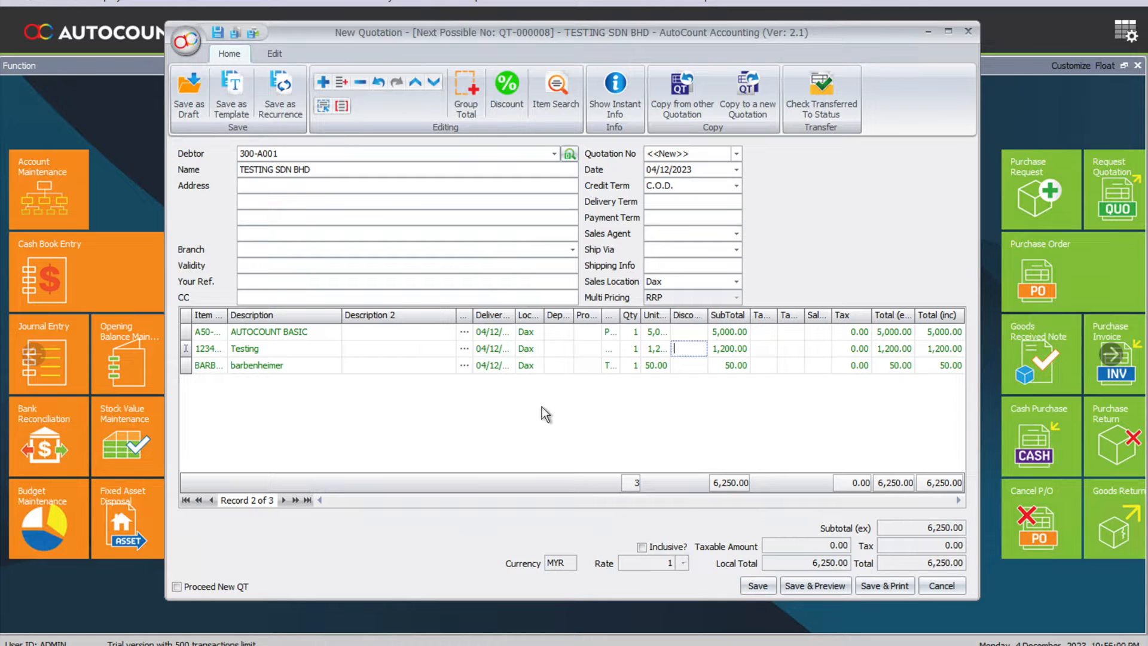
mouse_move(230, 85)
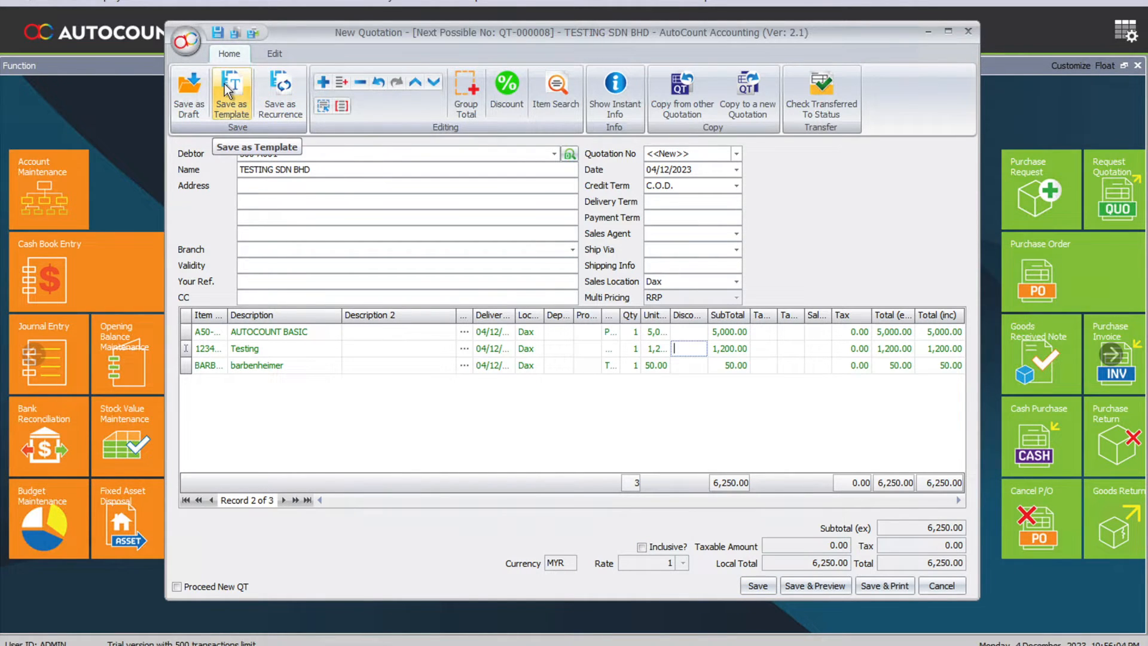
Step: Save the 6,250.00 quotation as template 'AutoCount Bsic Template'
click(231, 92)
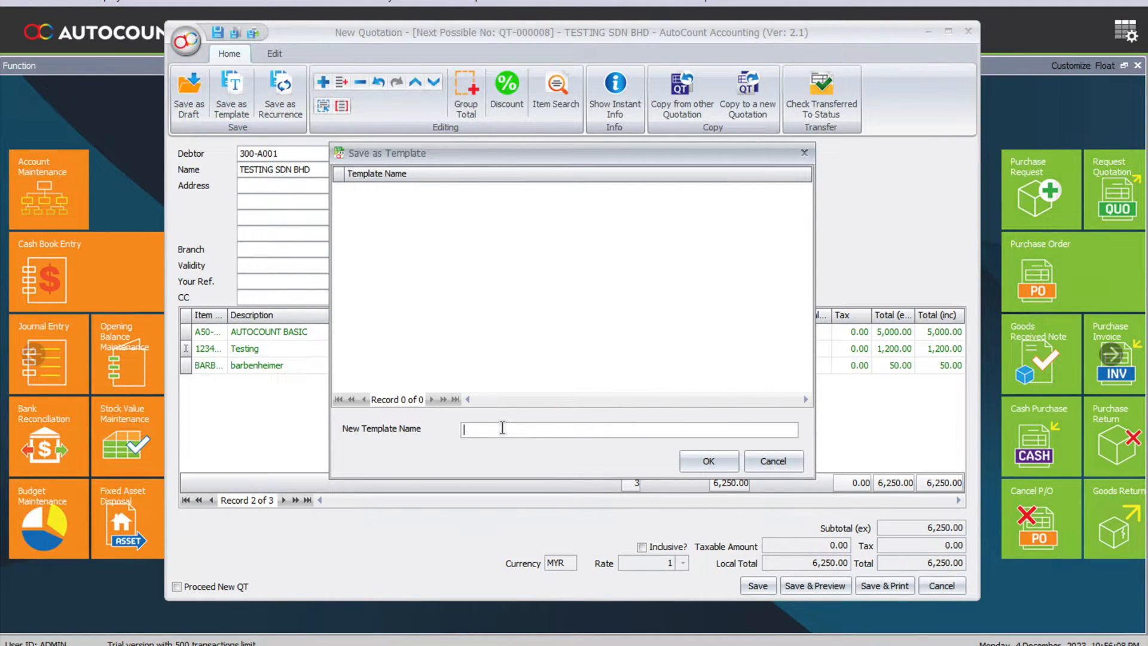
text(AutoCount)
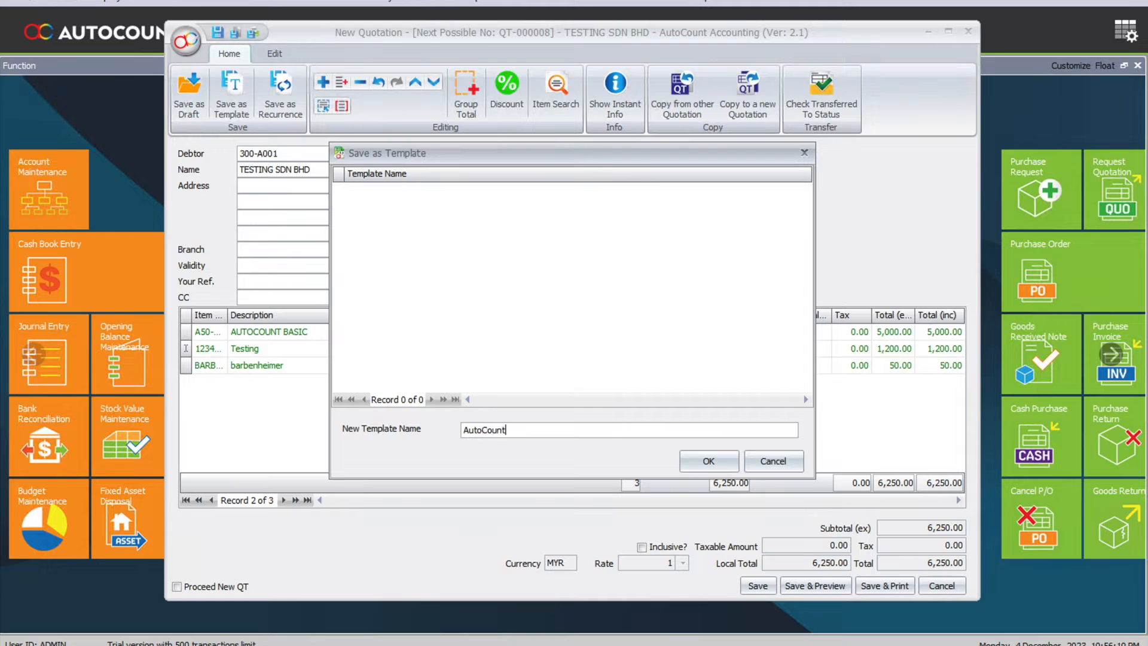
text(Bsic Te)
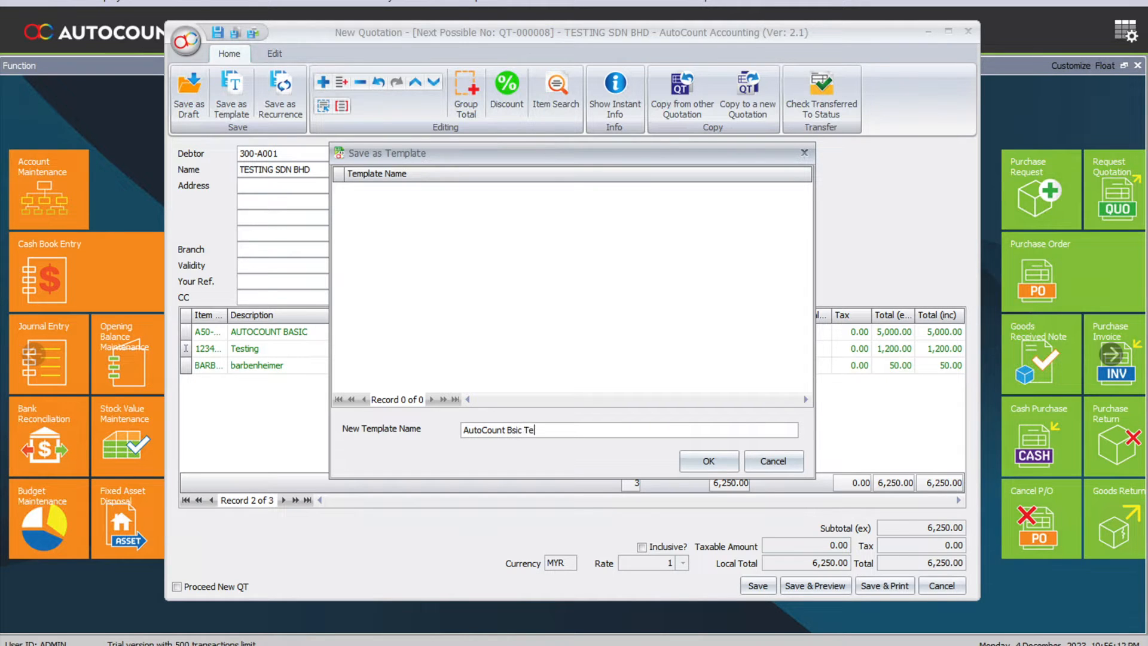
text(mplate)
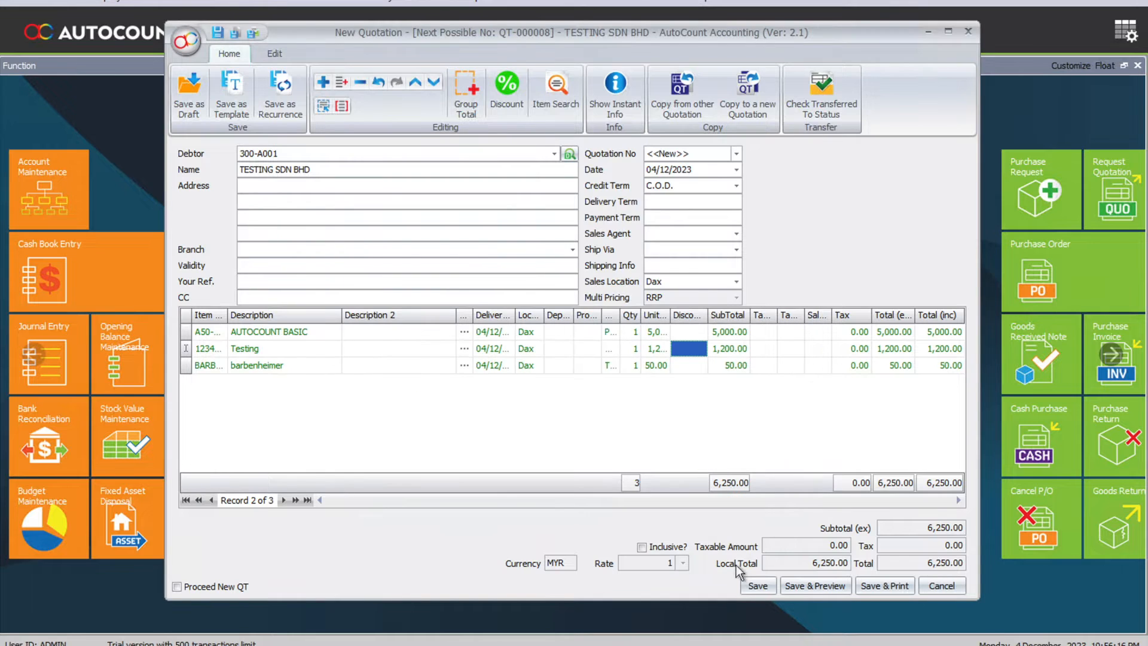
click(942, 585)
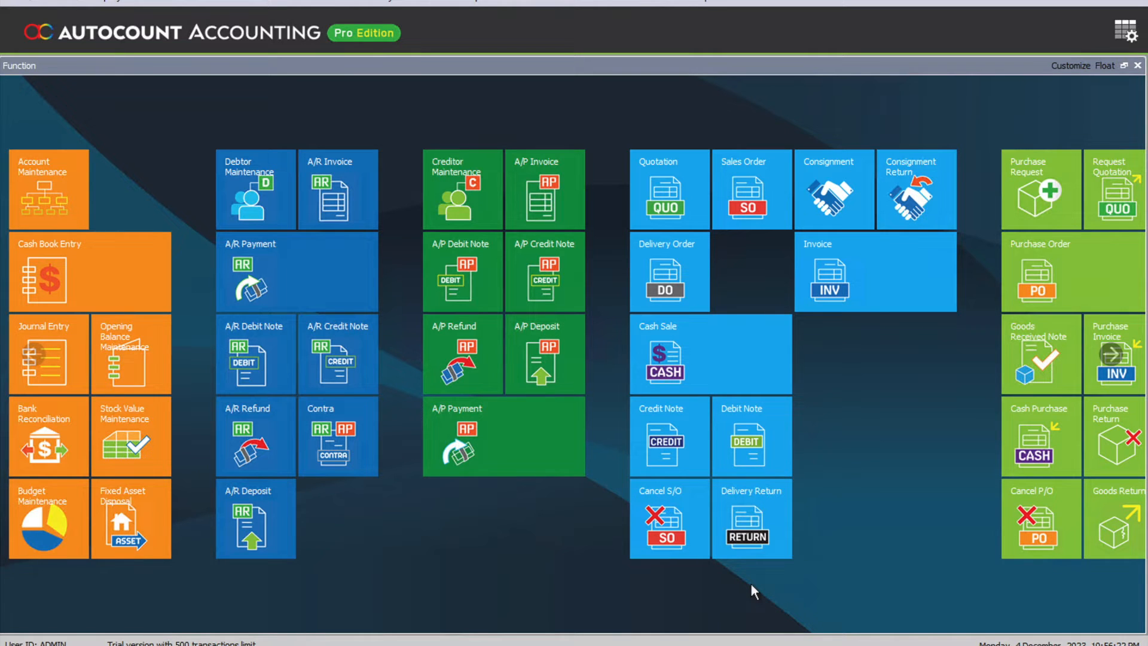
mouse_move(665, 219)
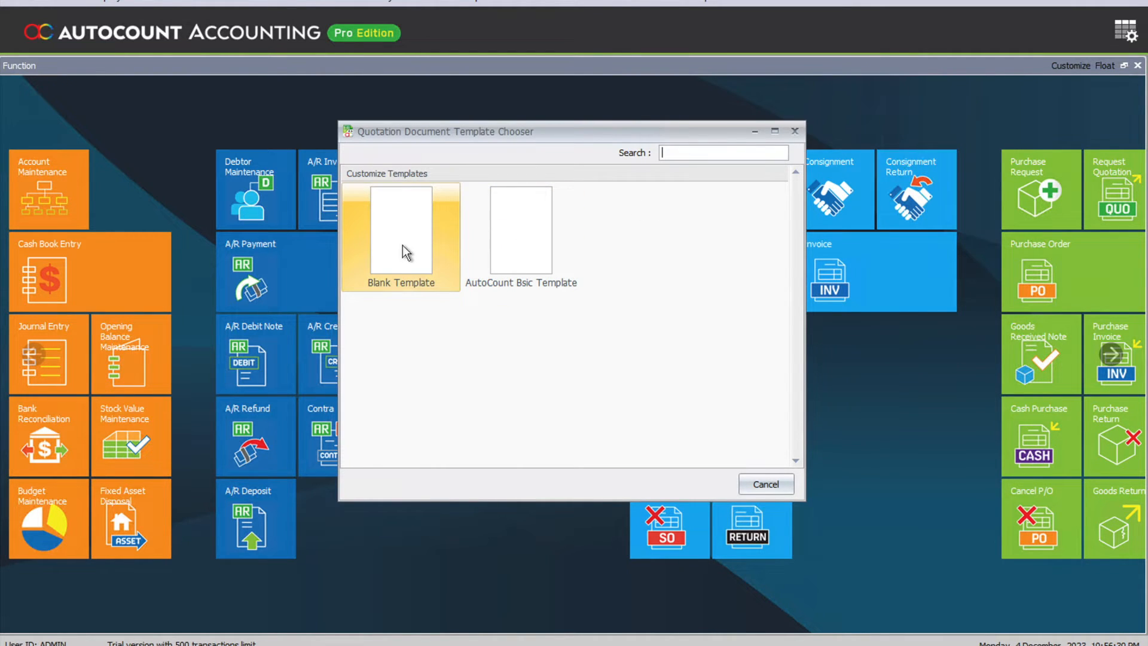
Step: Create a new quotation from 'AutoCount Bsic Template' in the template chooser
click(521, 230)
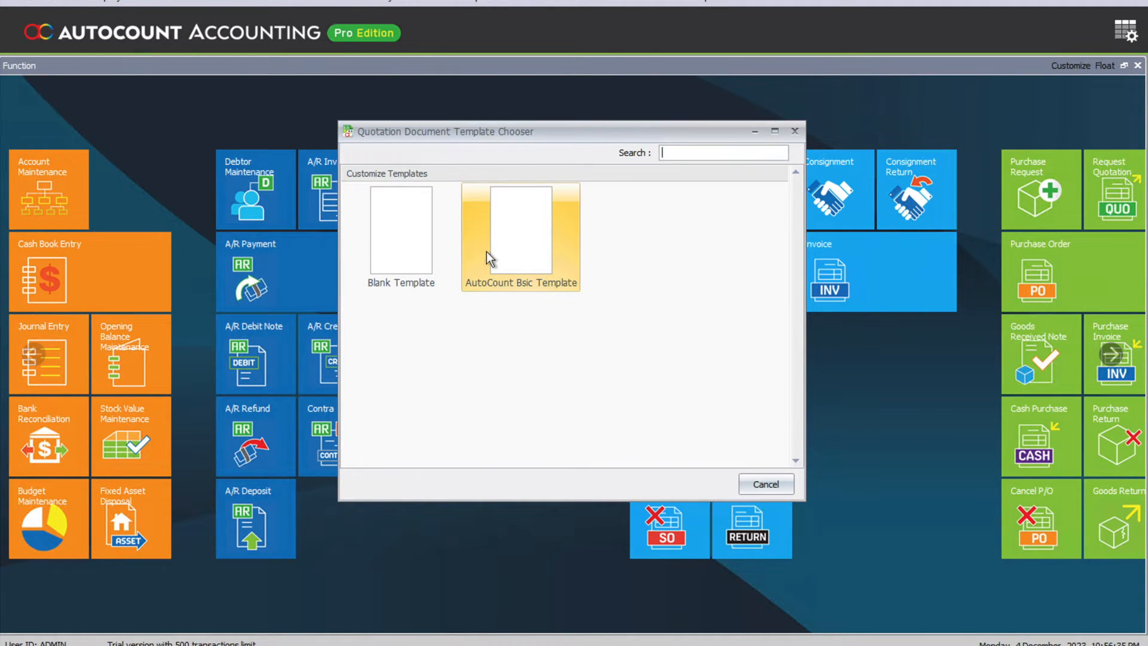
double_click(519, 234)
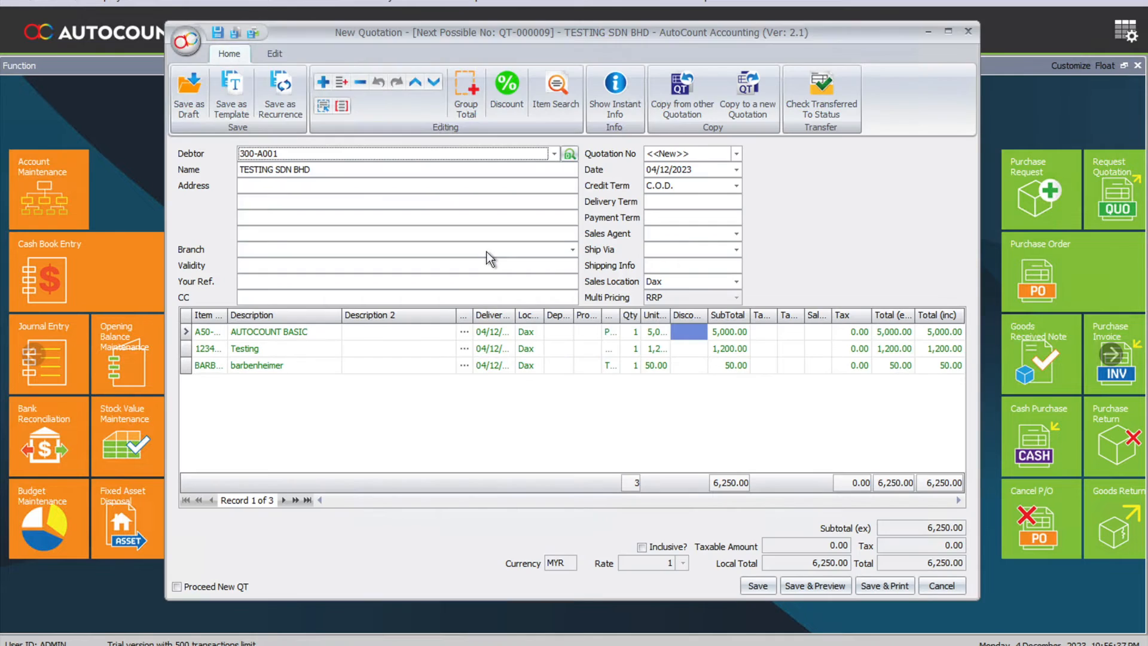
mouse_move(387, 370)
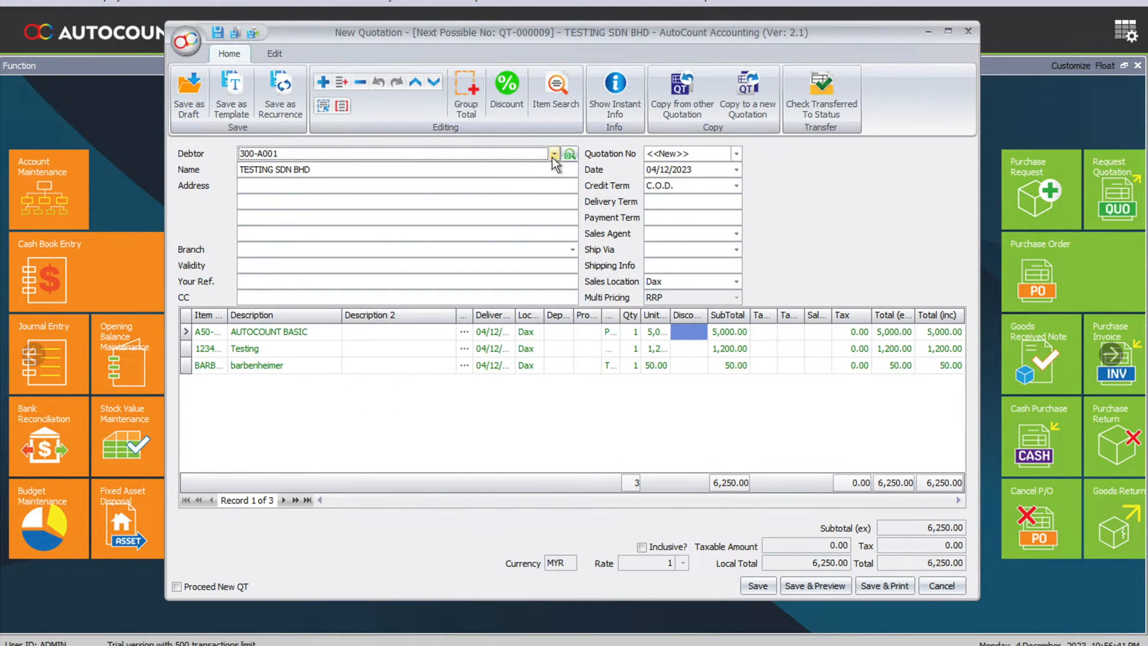
Step: Change the debtor to 300-A002 and accept the Auto Price Rule price update
click(553, 154)
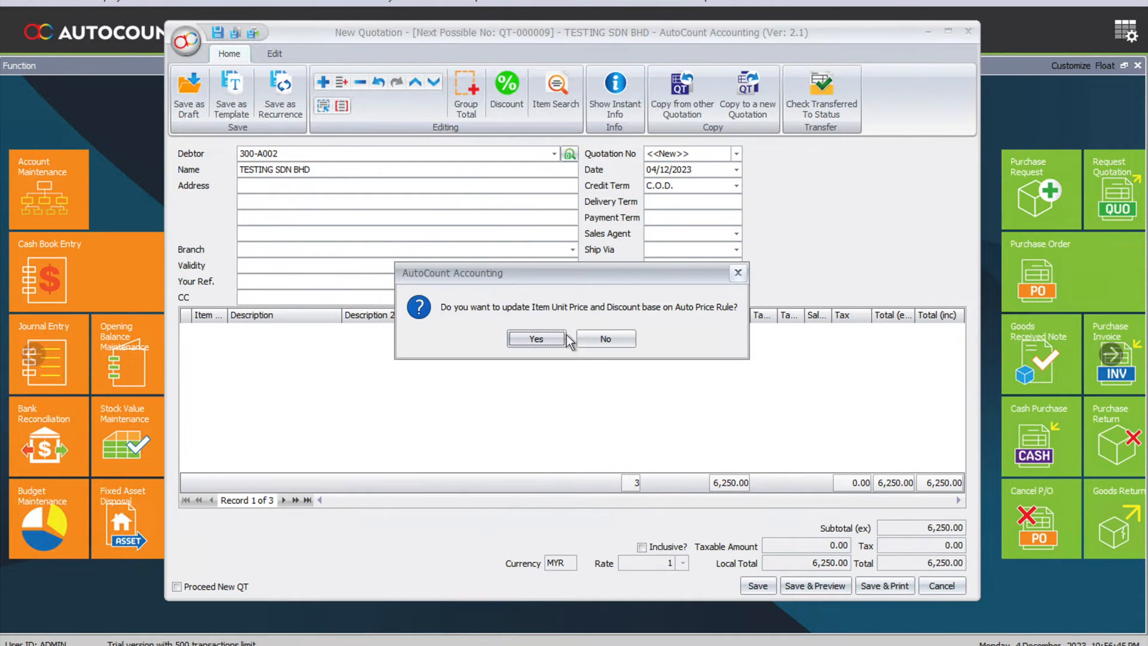
click(536, 338)
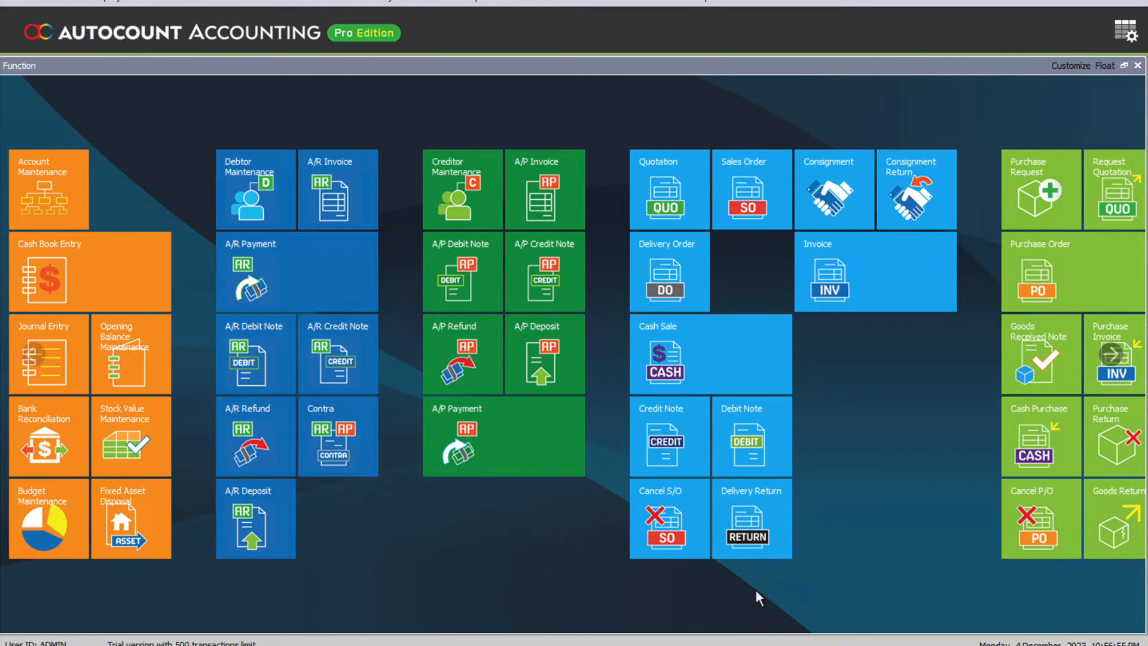
mouse_move(470, 506)
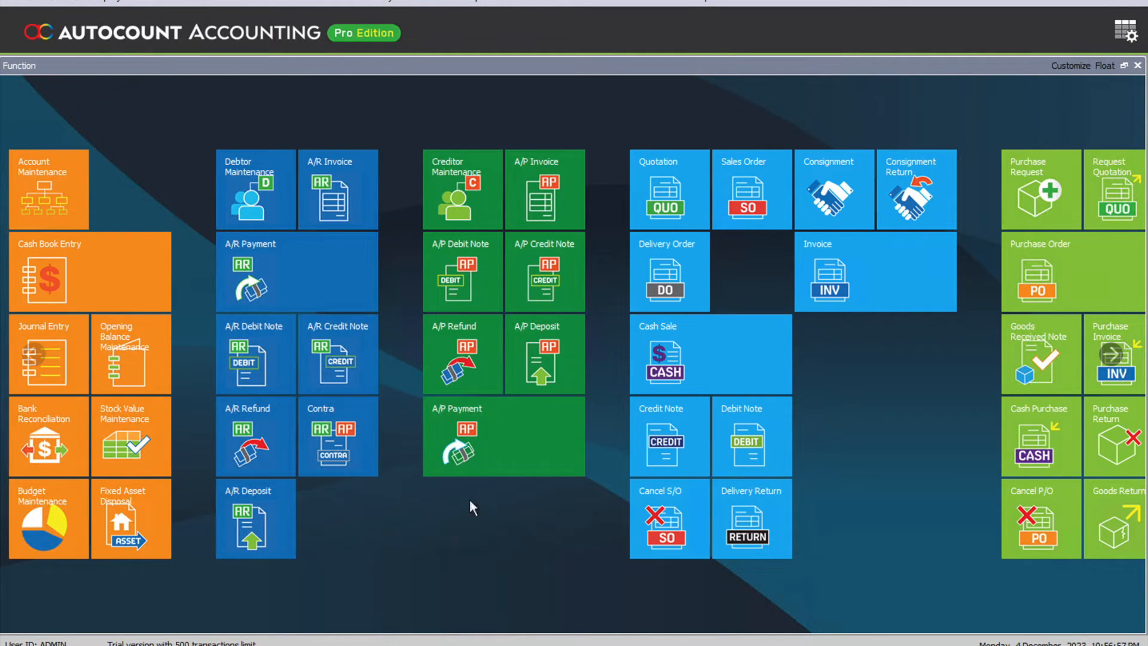
mouse_move(66, 355)
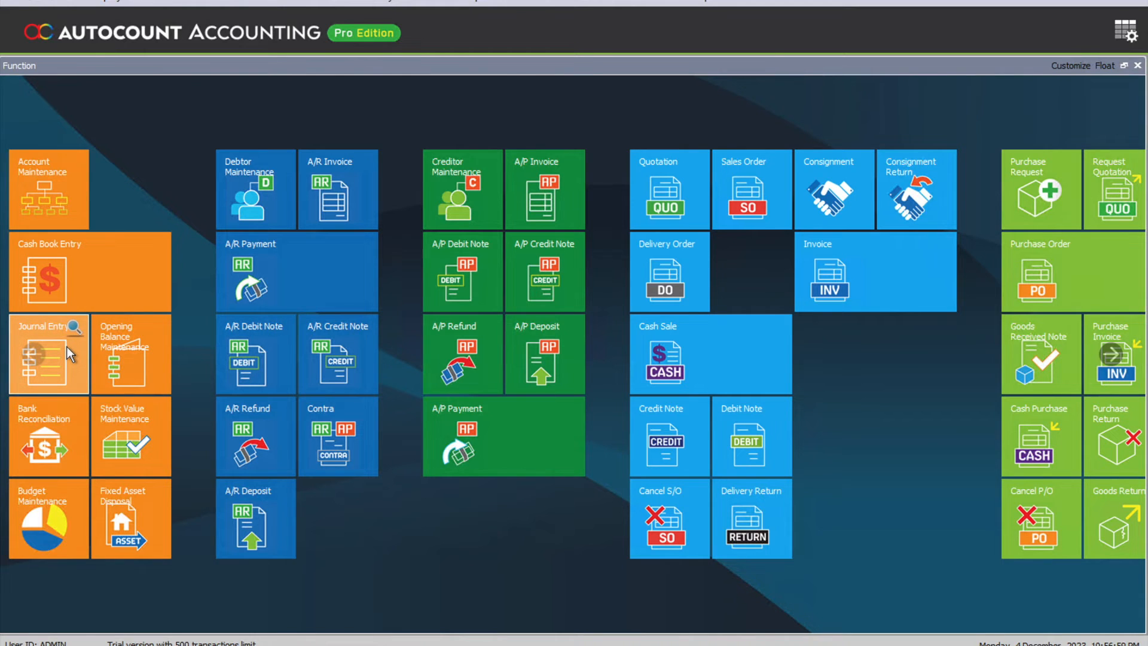
Step: Open a blank new Journal Entry form
click(46, 352)
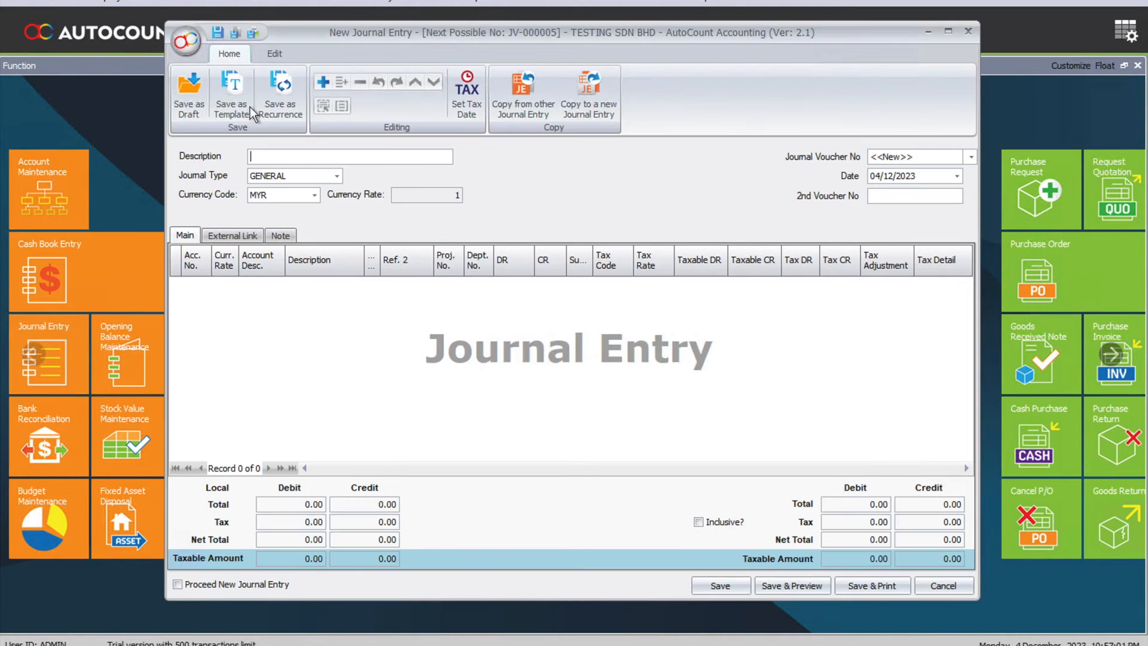
mouse_move(232, 92)
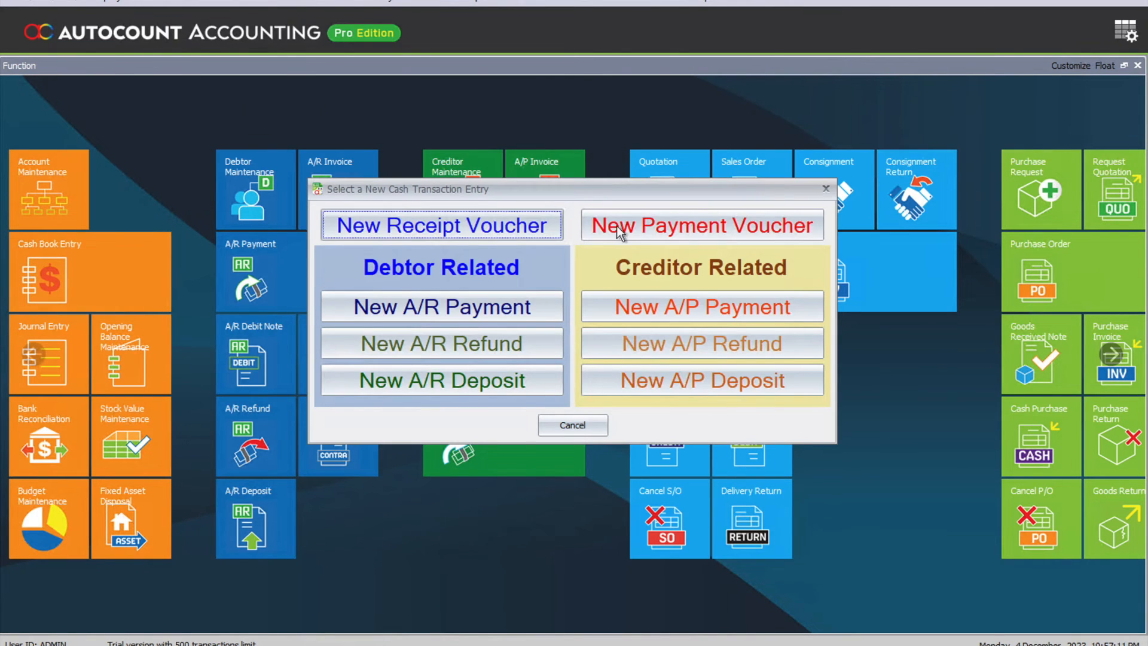
Step: Open a blank Payment Voucher, view Save as Template, and close it
click(699, 225)
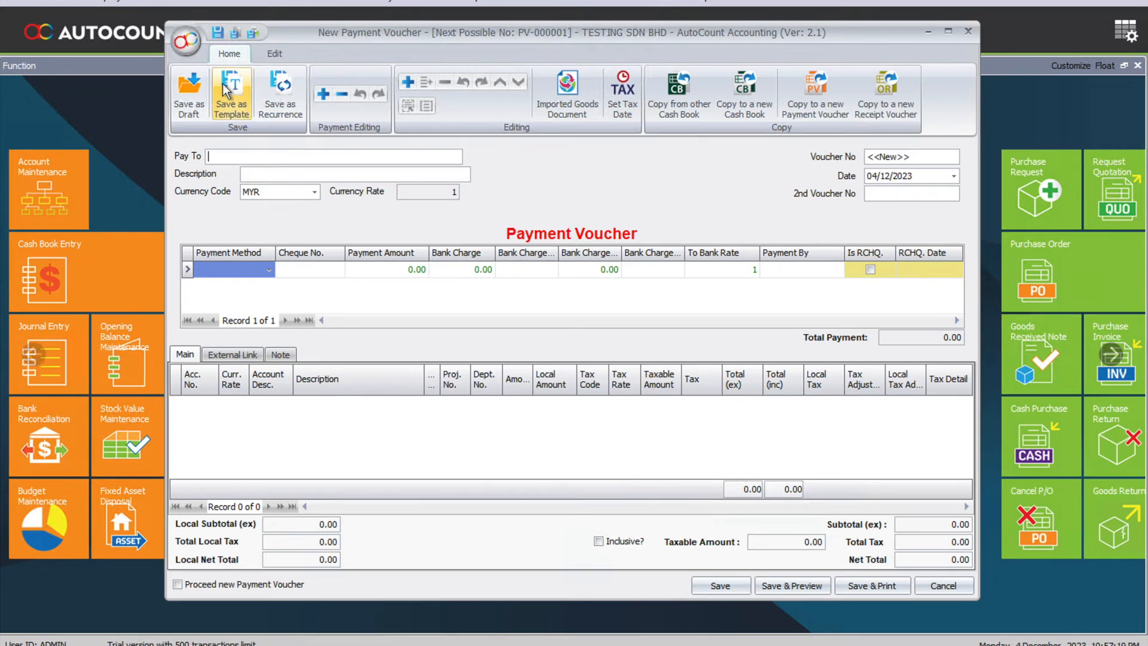
click(942, 585)
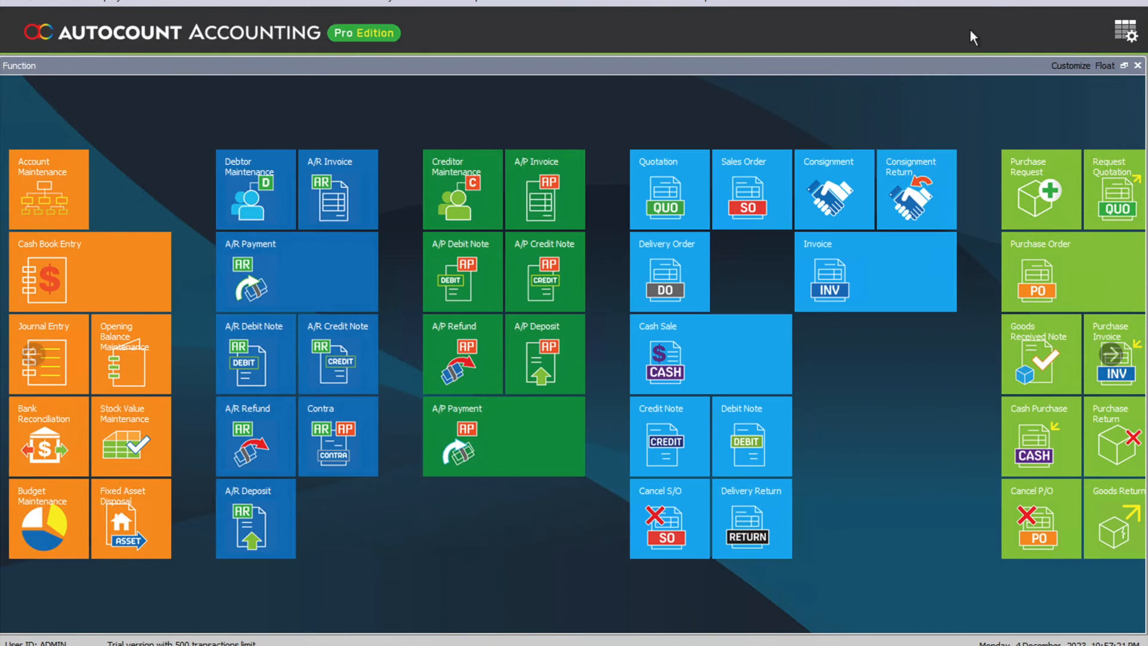